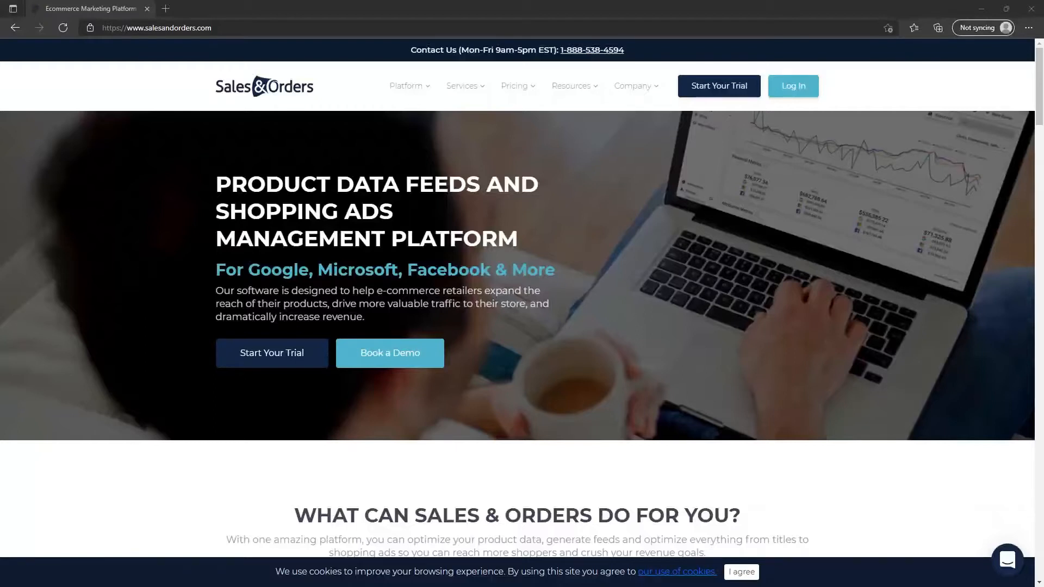
pyautogui.moveTo(272, 353)
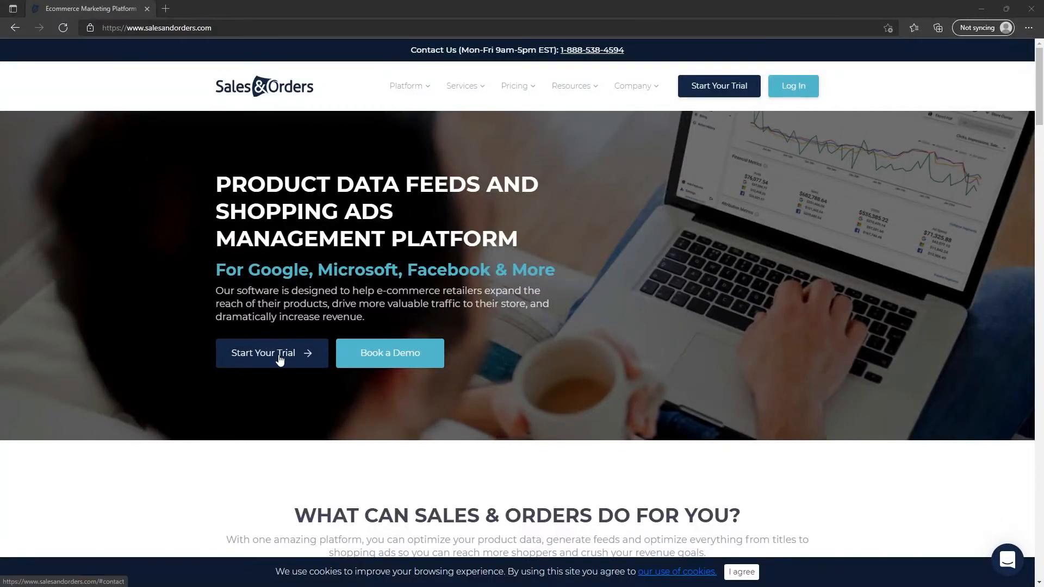
# - Use Start Your Trial to reach the ecommerce platform selection section
pyautogui.click(270, 352)
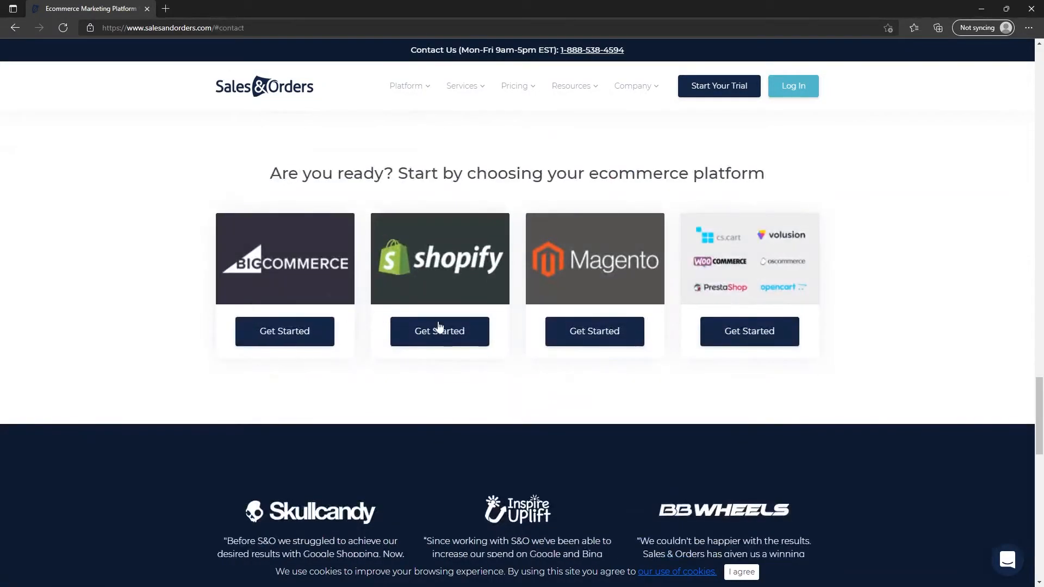
# - Choose Shopify, search the App Store for 'sales &', and add the Google Shopping Feeds & Ads app
pyautogui.click(440, 331)
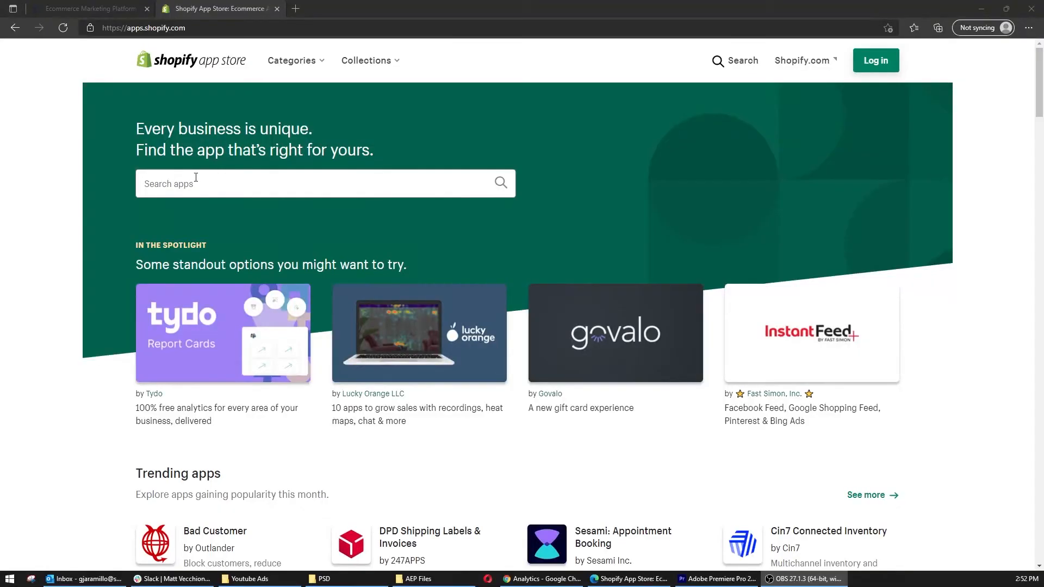
pyautogui.write('sales &')
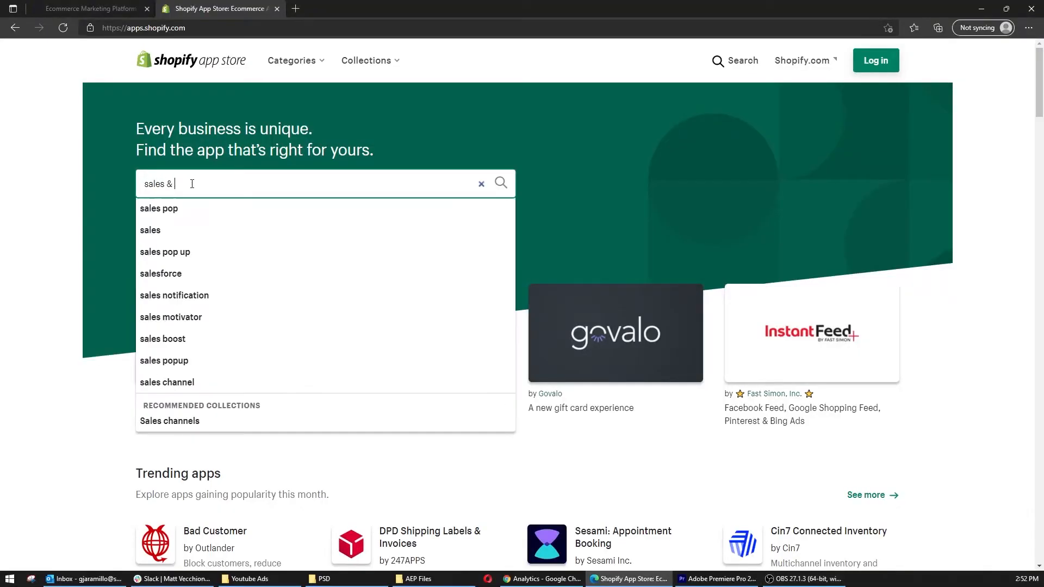
pyautogui.press('Return')
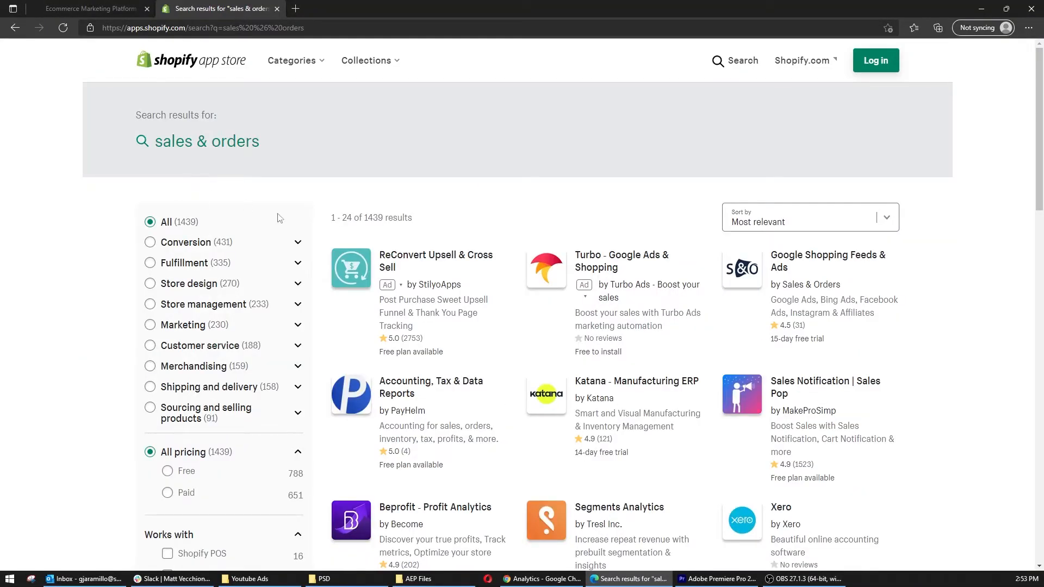
pyautogui.click(828, 261)
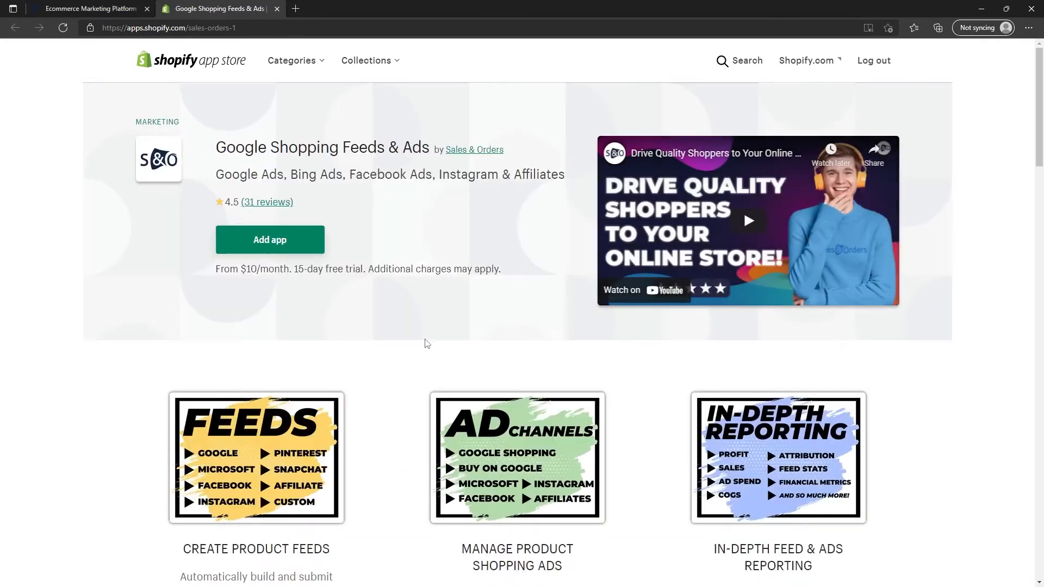
pyautogui.click(269, 239)
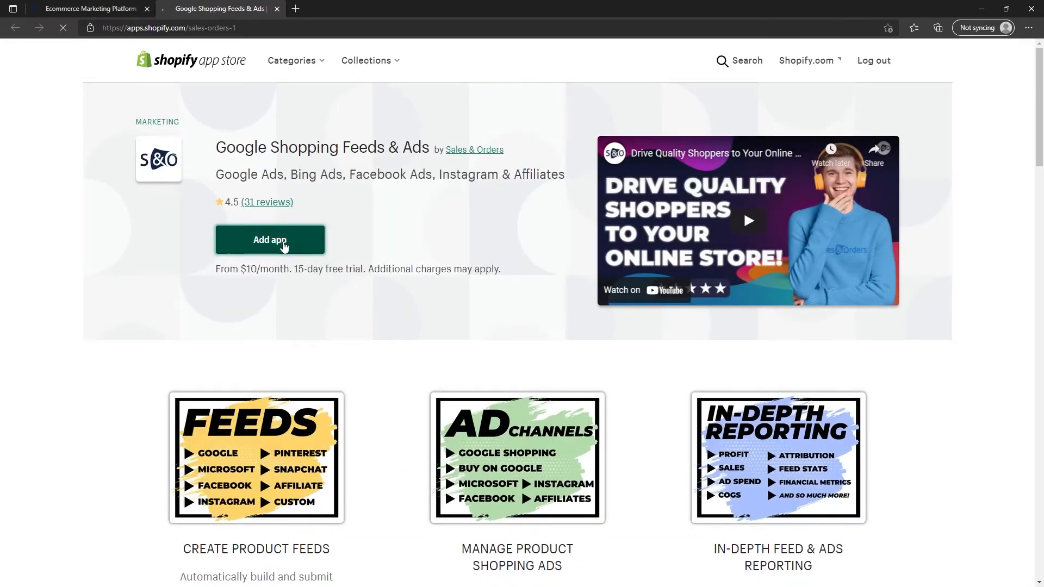
# - Approve installing Sales & Orders on the TerribleTacos store so the Feeds plans appear
pyautogui.click(270, 239)
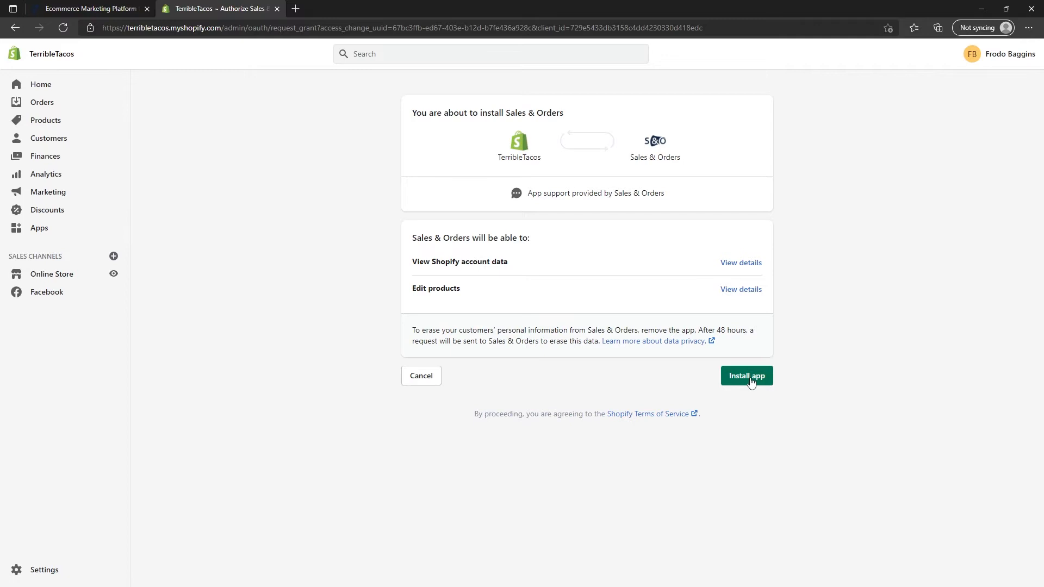
pyautogui.click(746, 375)
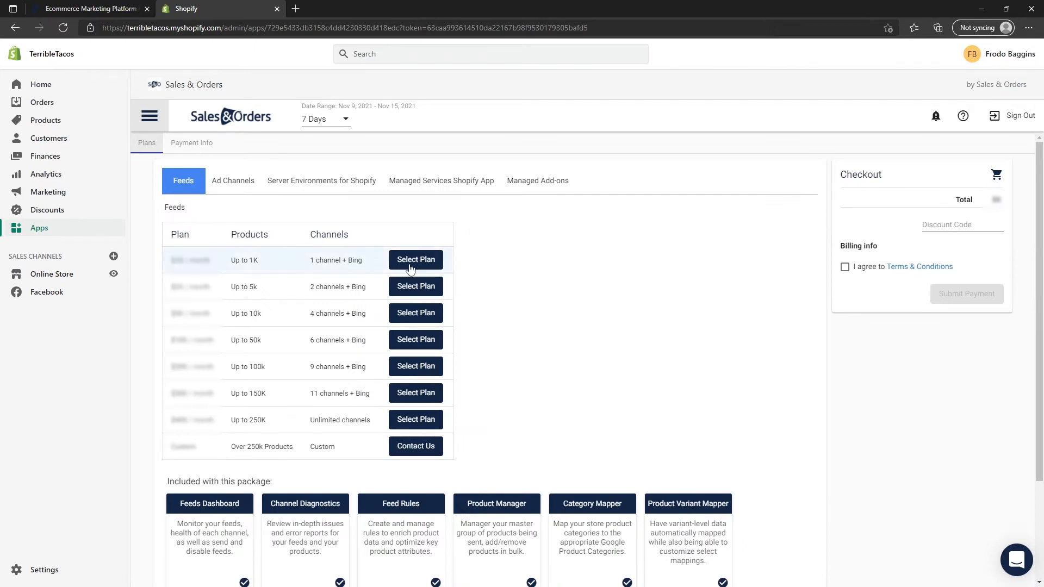
pyautogui.moveTo(251, 292)
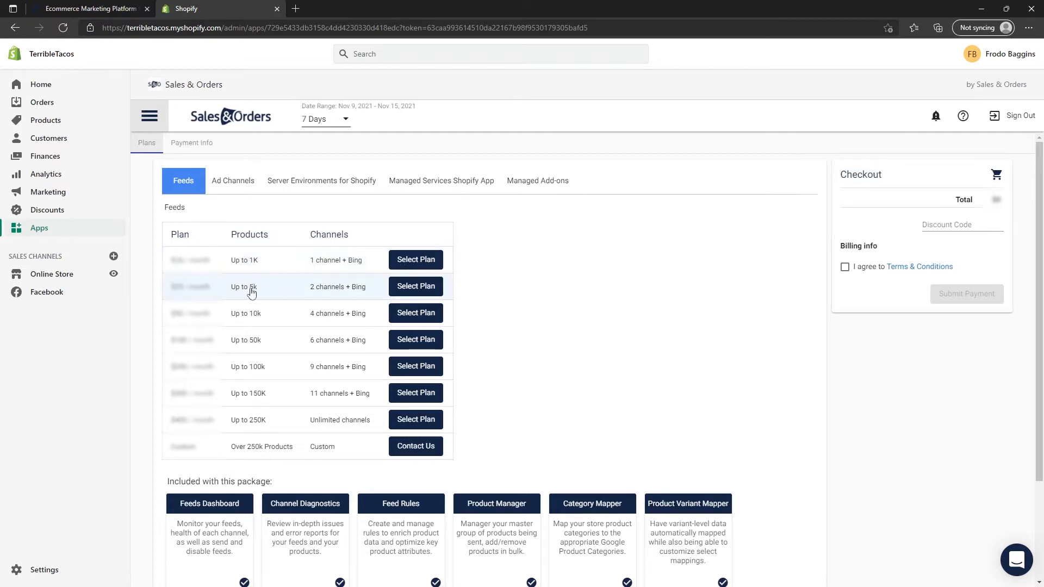
pyautogui.moveTo(415, 260)
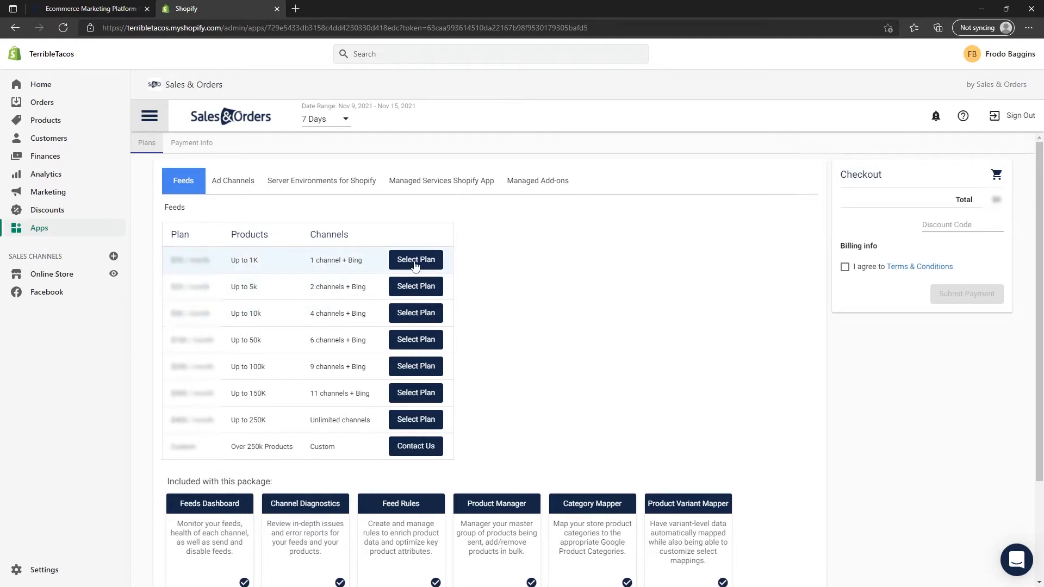
# - Select the Up to 1K products plan, agree to Terms & Conditions, and submit payment
pyautogui.click(414, 260)
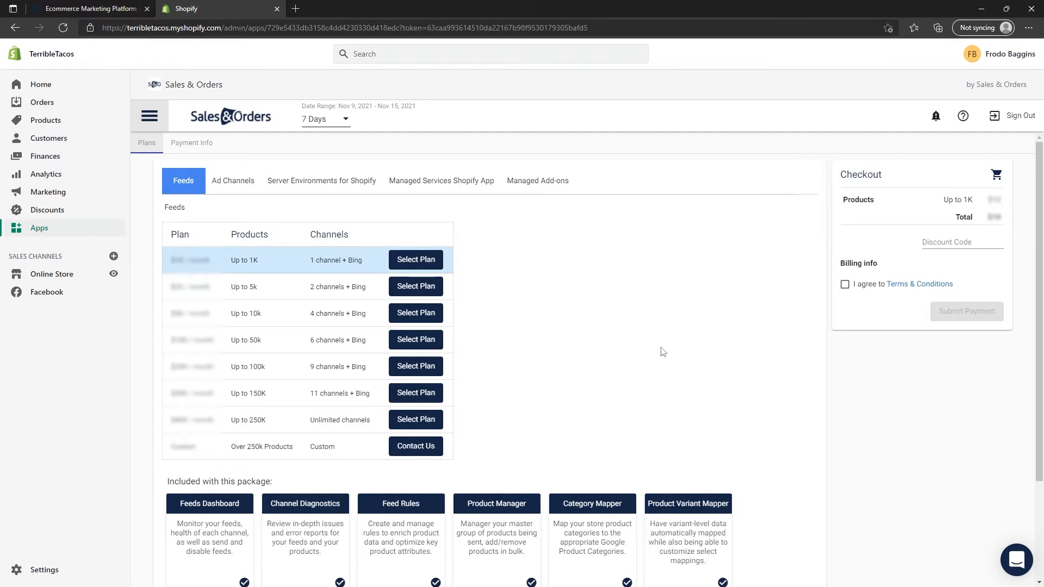
pyautogui.click(843, 284)
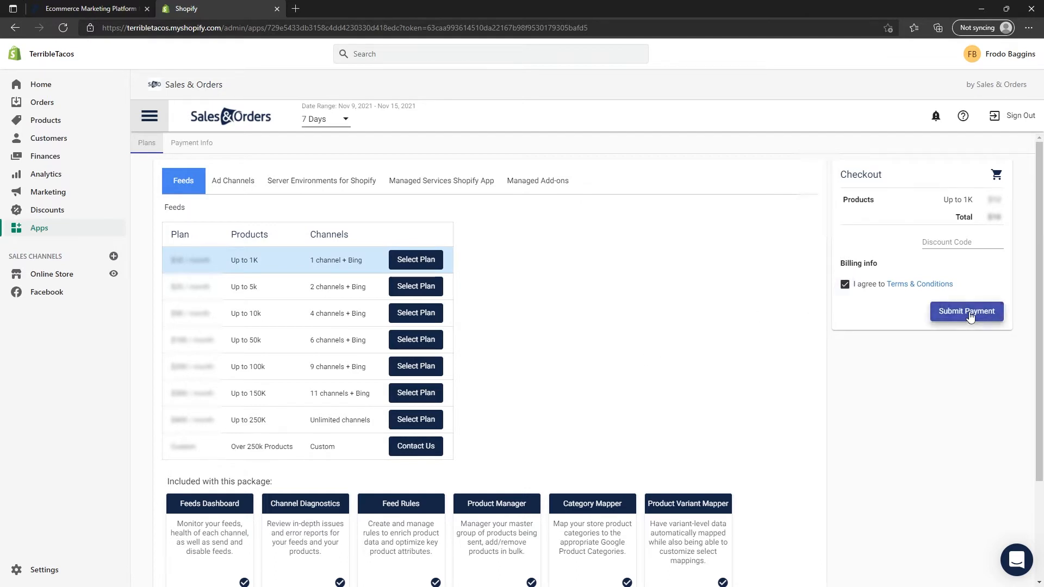
pyautogui.click(966, 311)
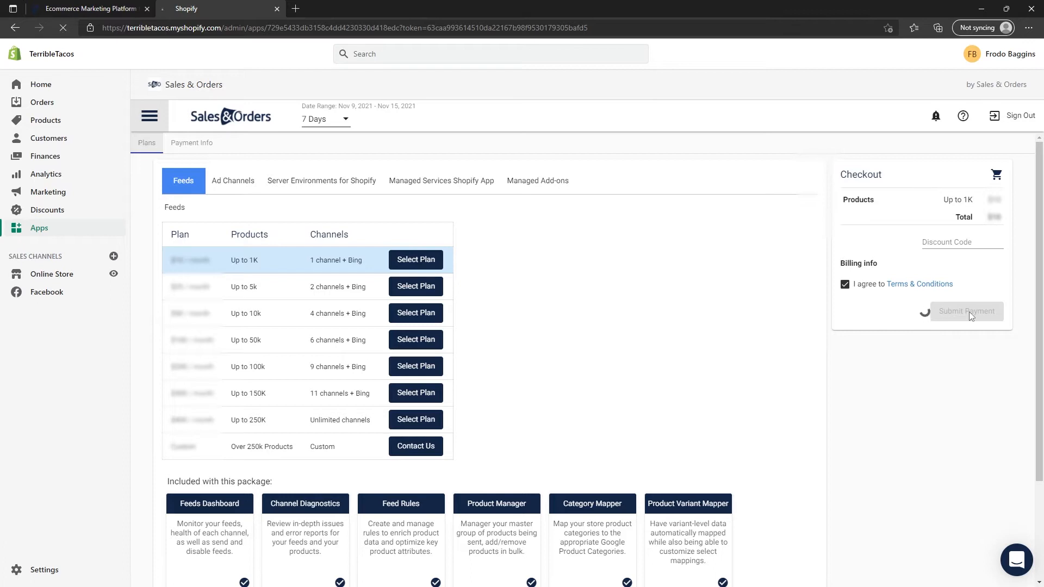
pyautogui.click(965, 311)
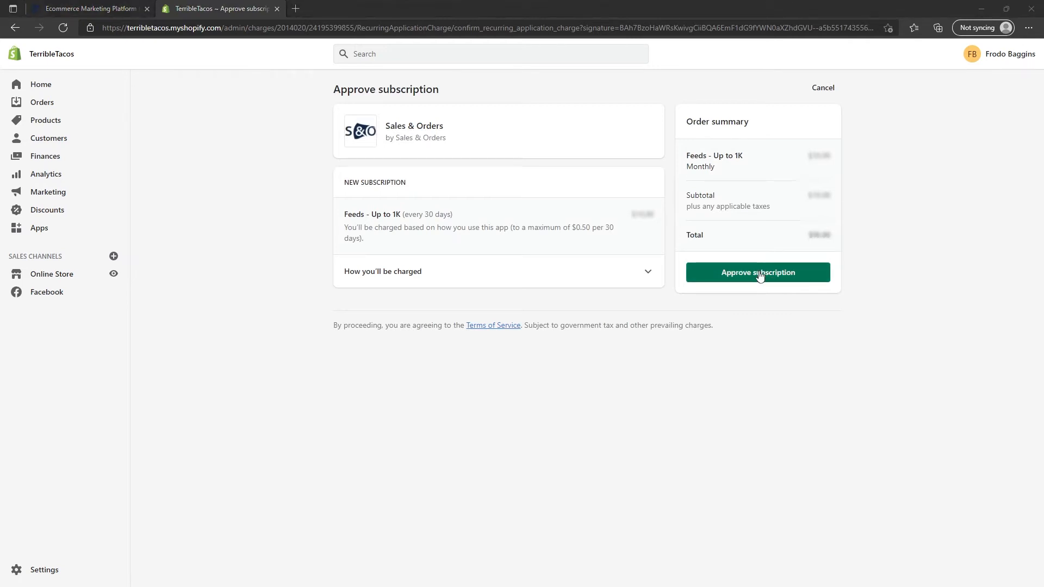
# - Approve the Feeds Up to 1K subscription and activate Google under Feed Channels
pyautogui.click(757, 272)
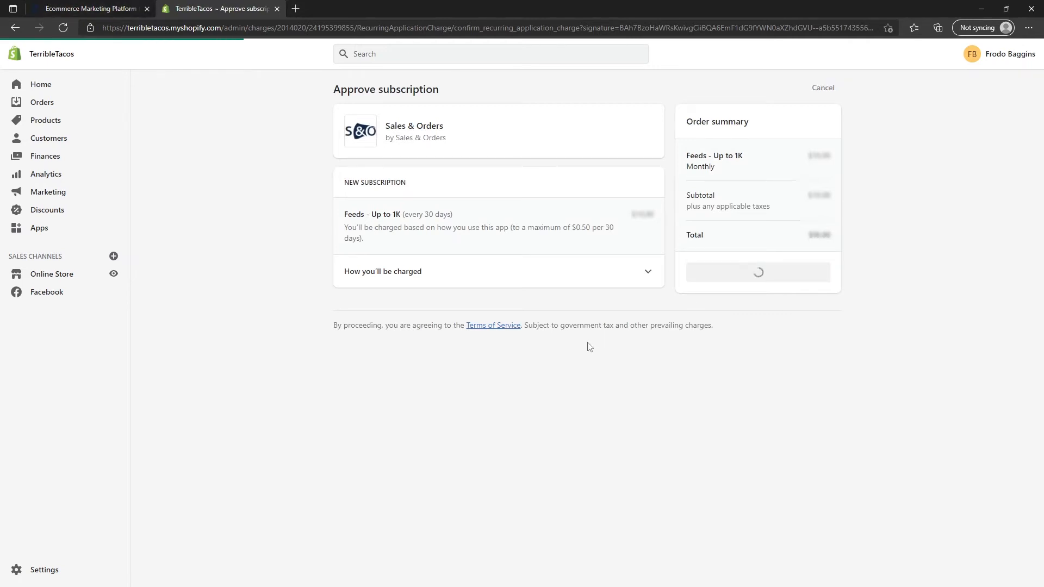
pyautogui.moveTo(580, 351)
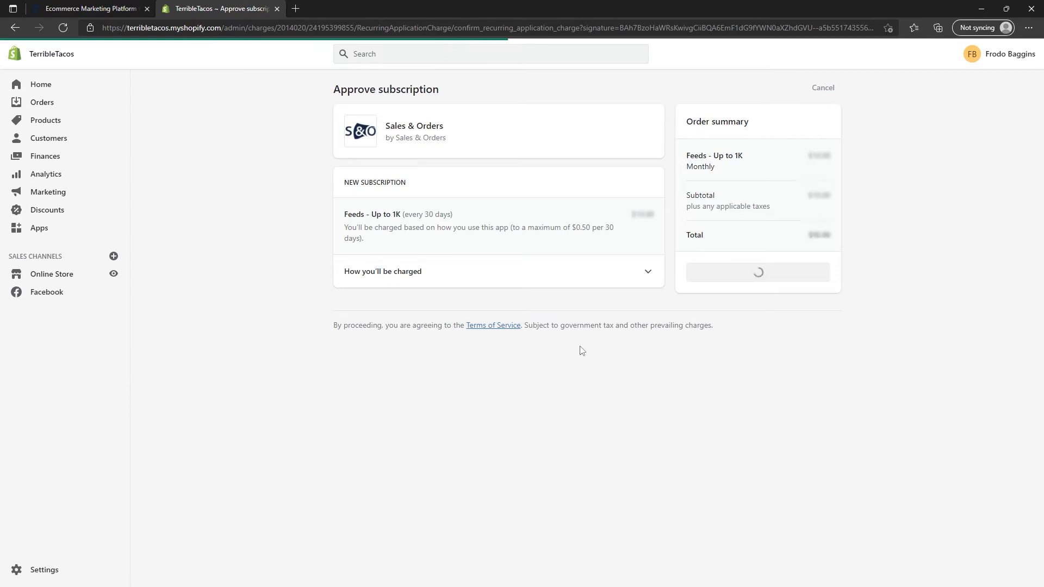
pyautogui.click(757, 272)
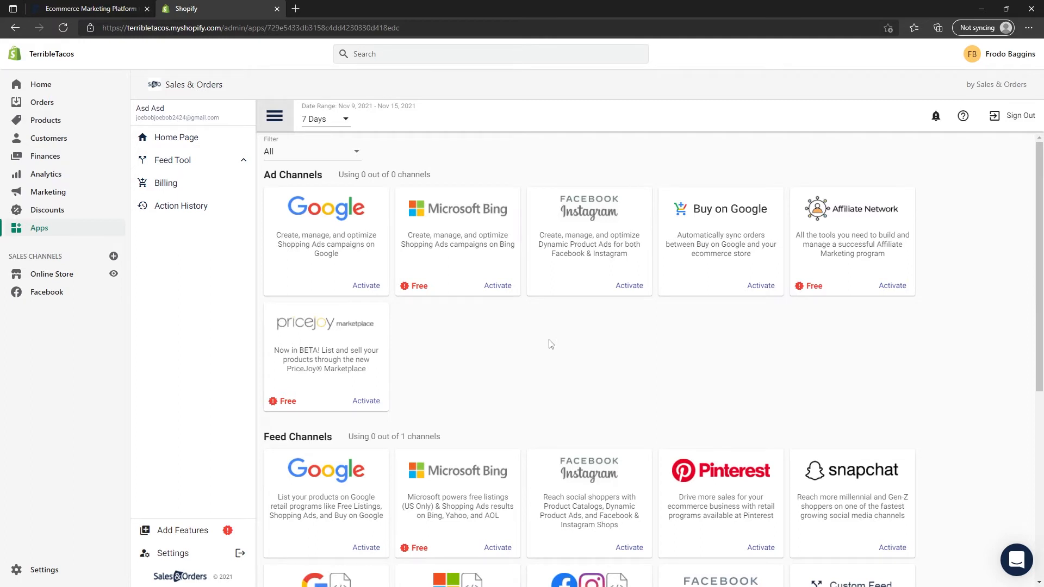
pyautogui.scroll(-3)
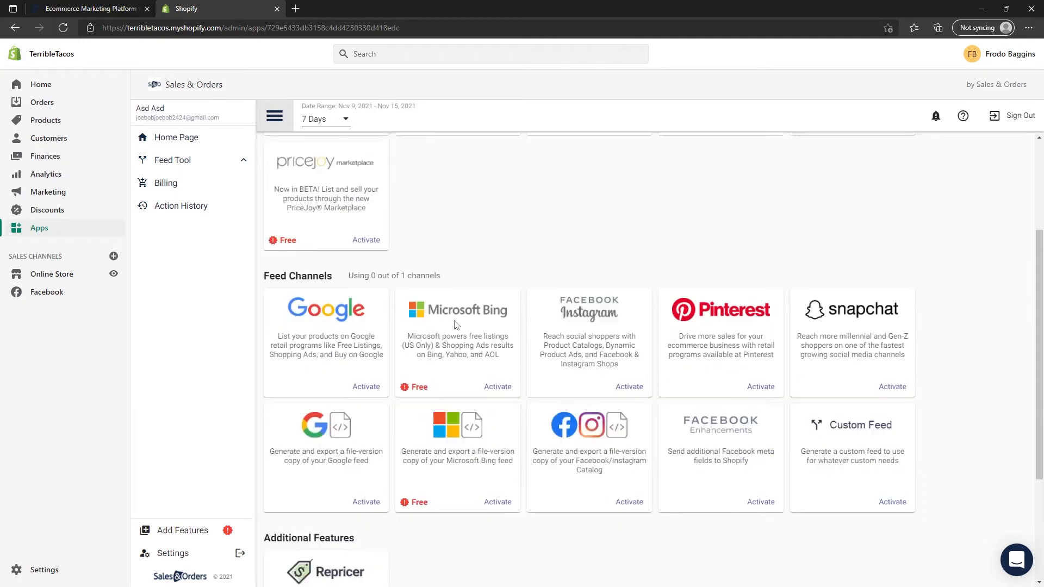
pyautogui.scroll(-3)
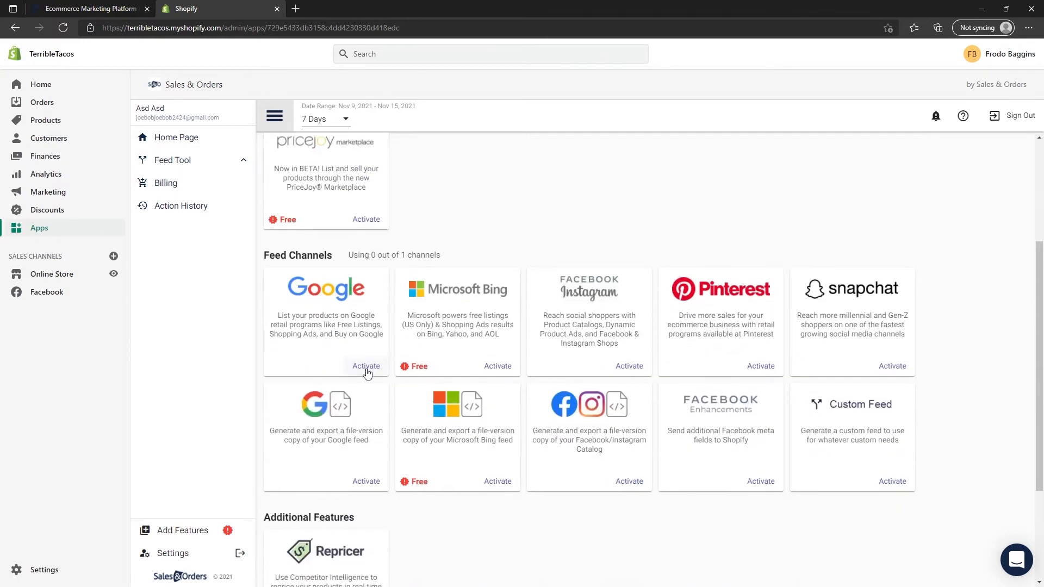
pyautogui.click(365, 365)
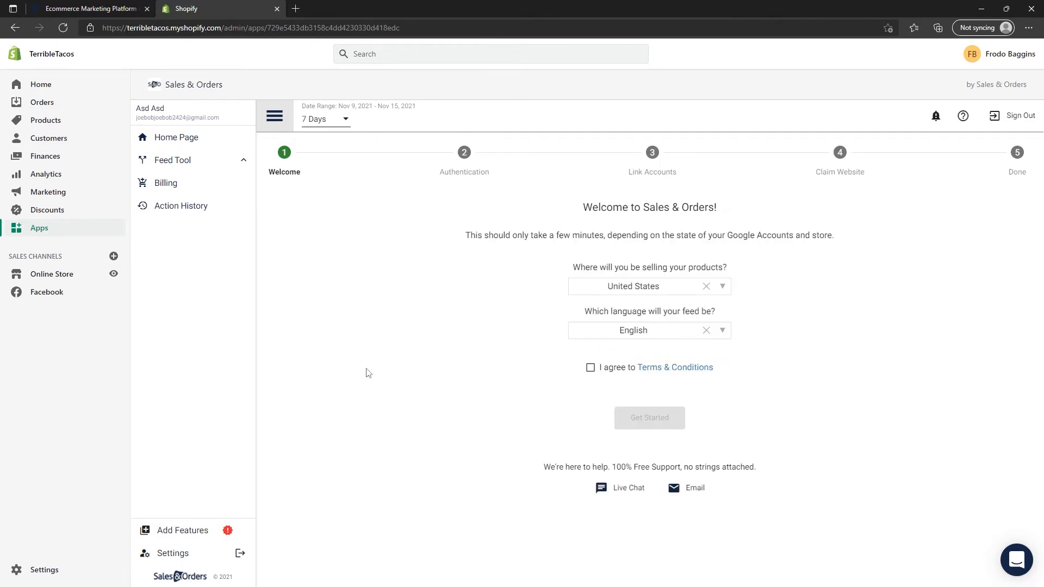
pyautogui.moveTo(581, 352)
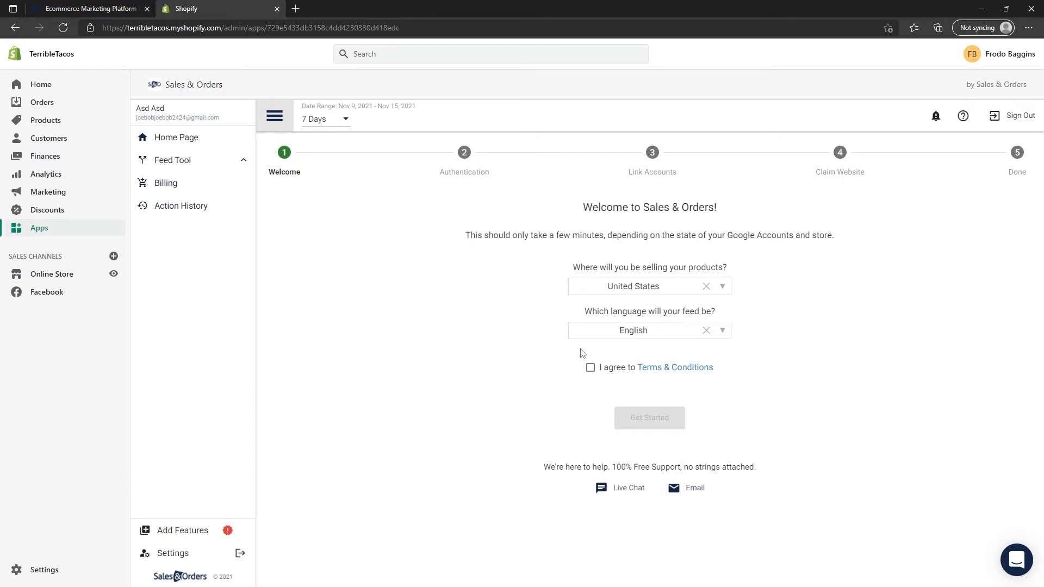
# - Agree to Terms & Conditions on the Welcome step and get started with the setup wizard
pyautogui.click(589, 366)
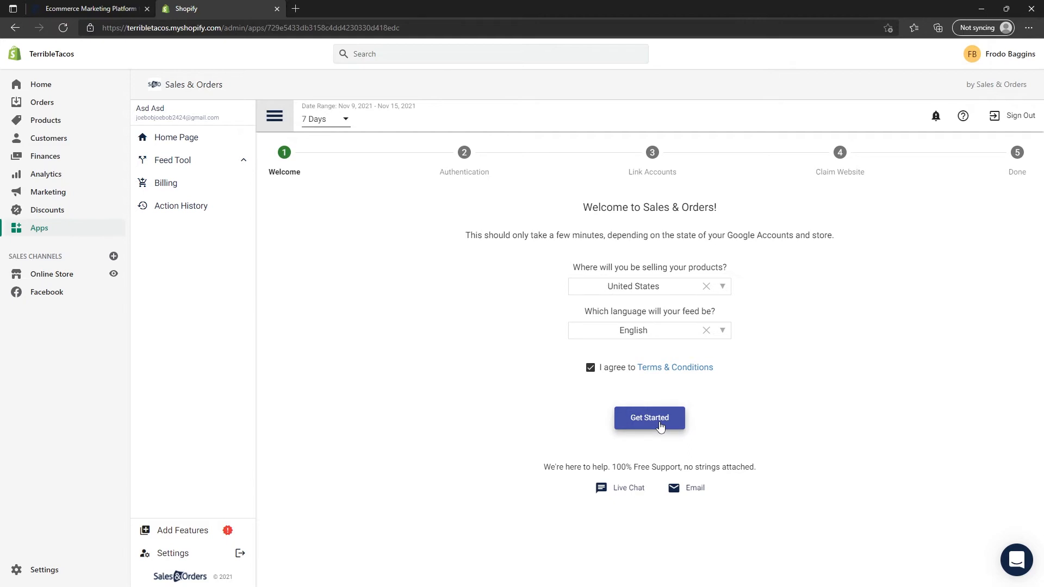
pyautogui.click(647, 417)
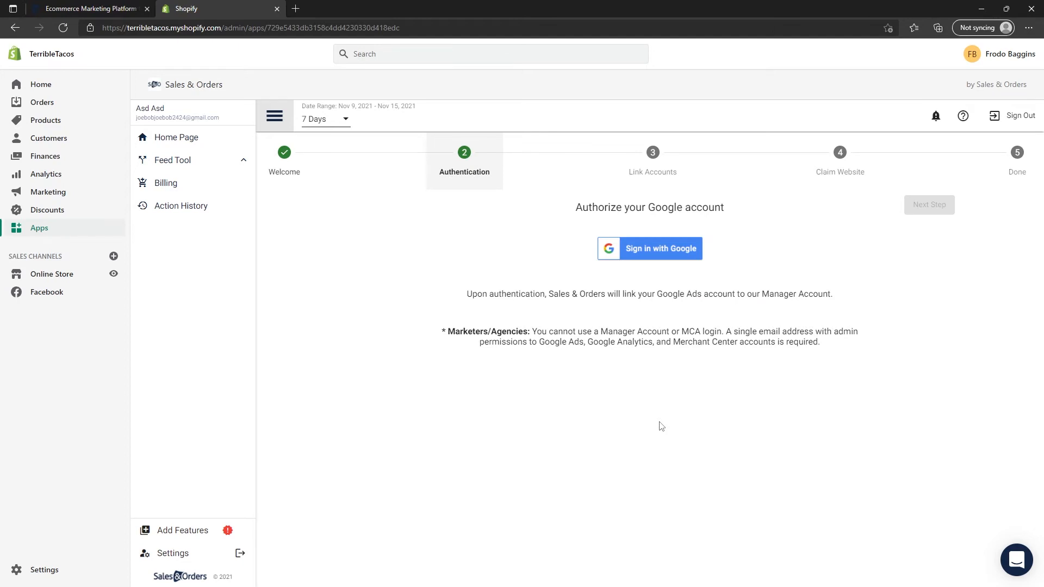
pyautogui.moveTo(657, 257)
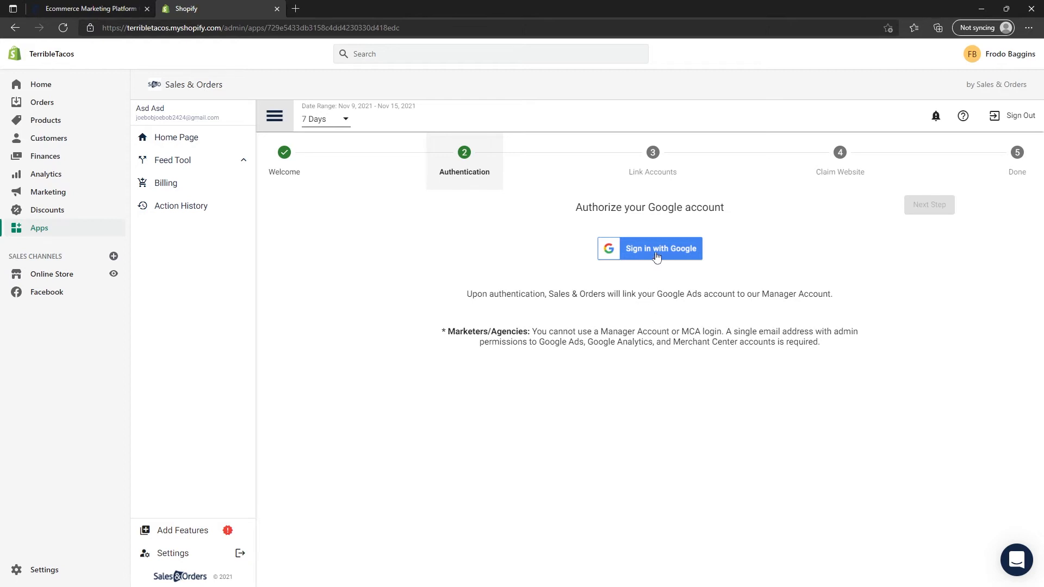
# - Sign in with Google and allow Sales & Orders access to the Google account
pyautogui.click(659, 248)
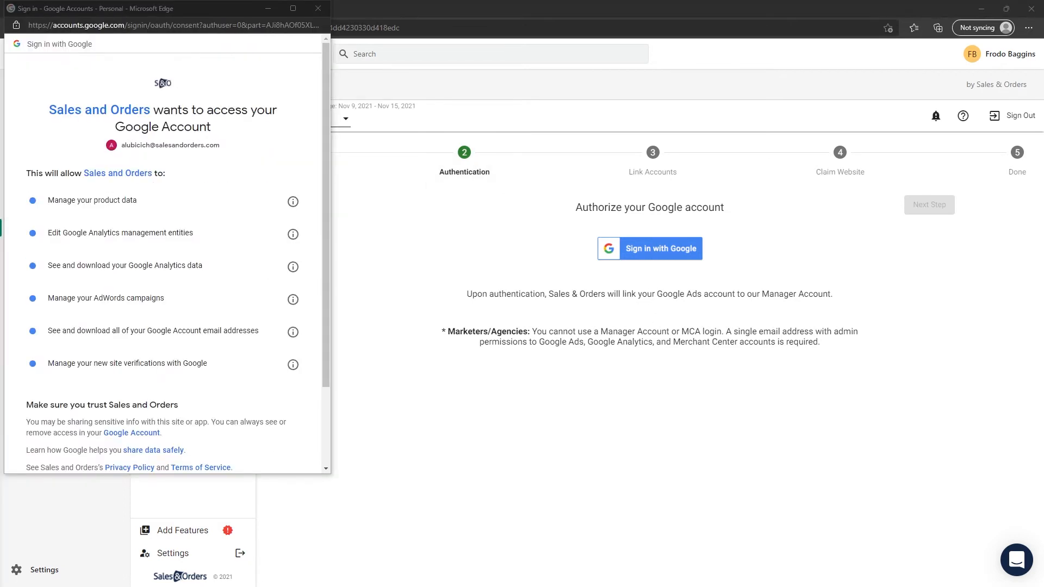
pyautogui.moveTo(248, 204)
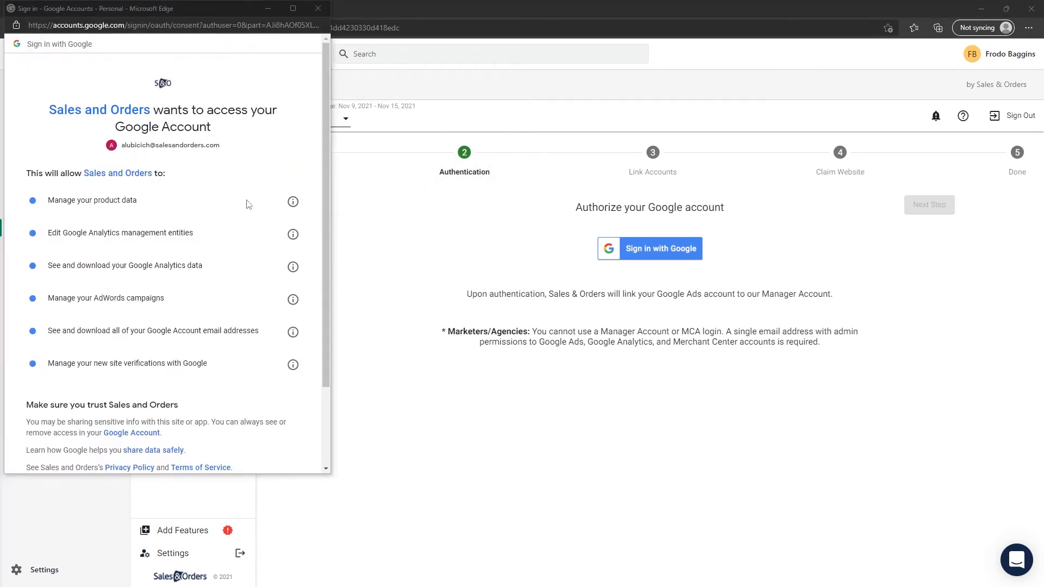
pyautogui.scroll(-3)
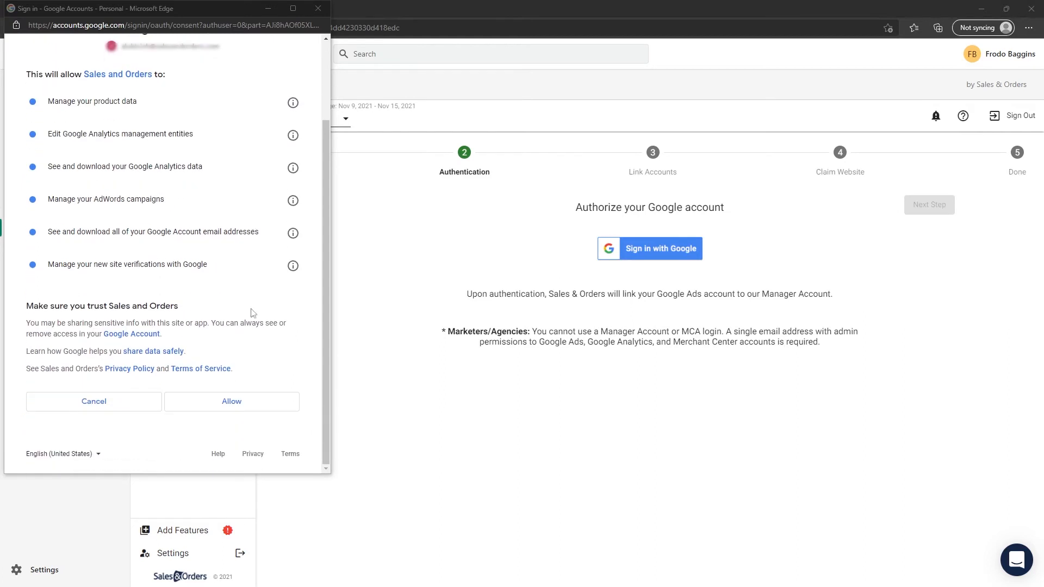
pyautogui.click(231, 401)
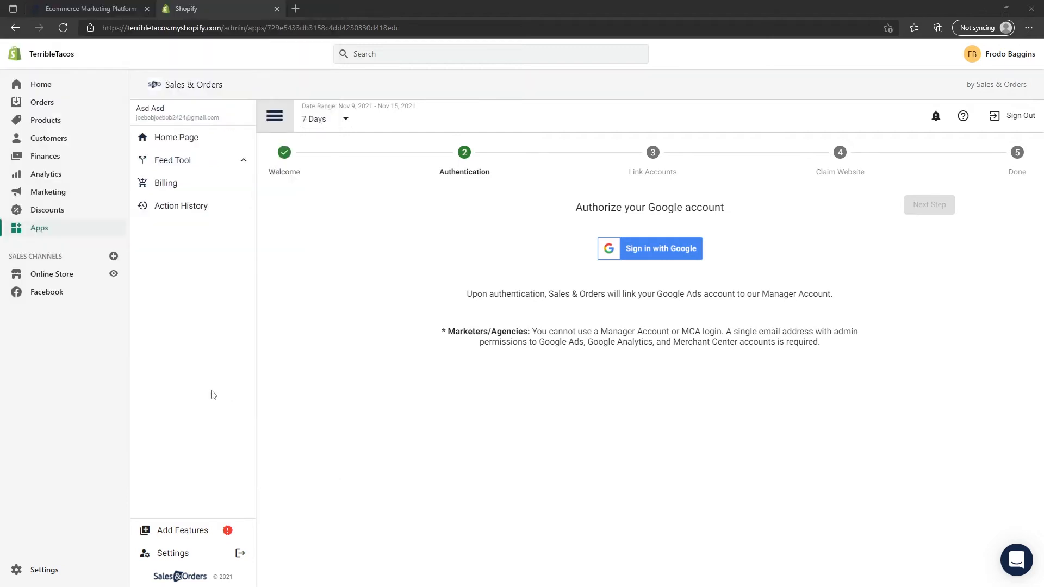
# - Link the Sales & Orders Google Ads account and an Analytics Id, saving each, then continue to Claim Website
pyautogui.click(648, 248)
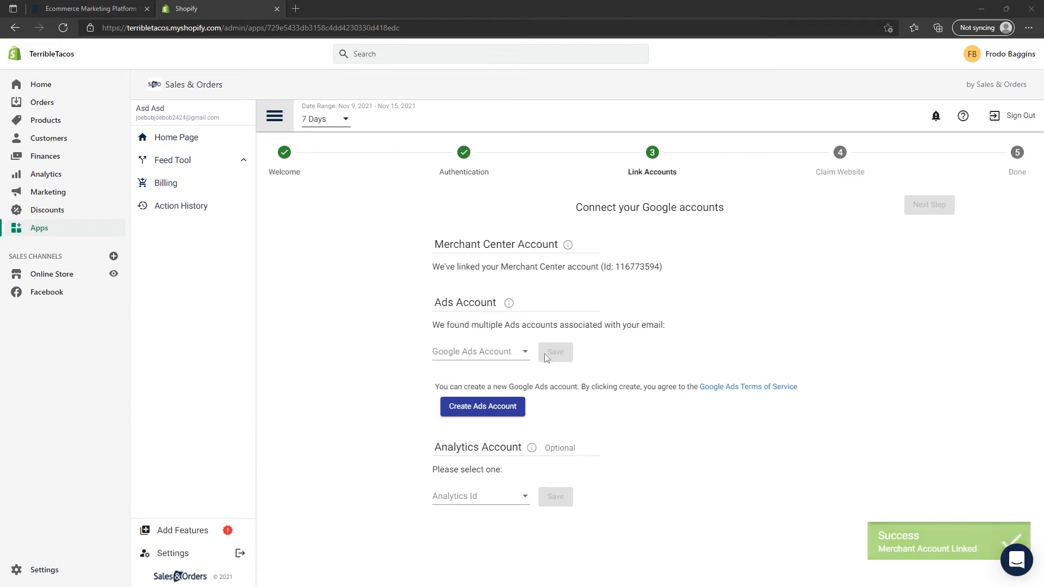
pyautogui.click(479, 351)
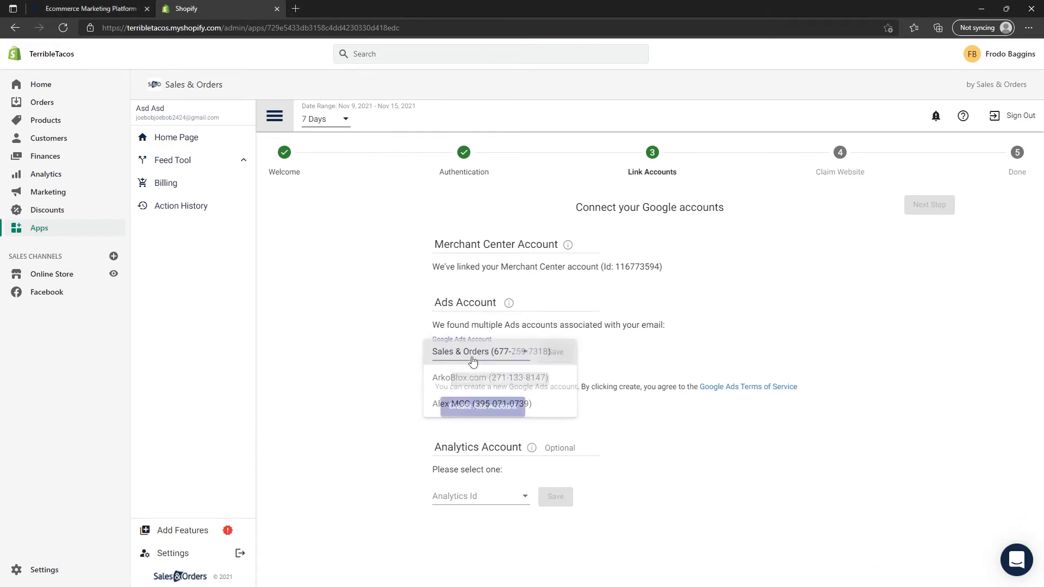
pyautogui.click(479, 351)
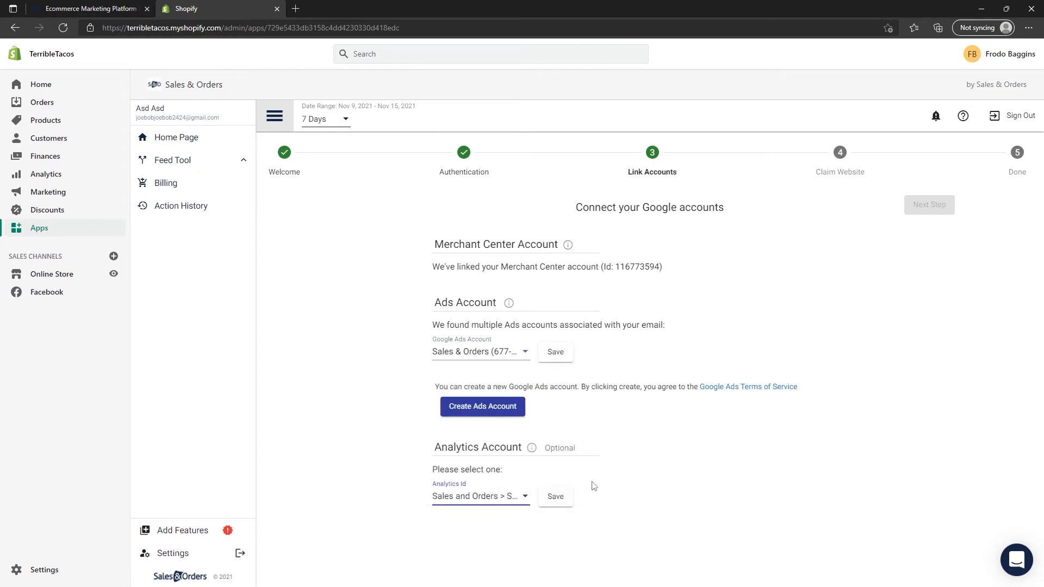
pyautogui.click(554, 496)
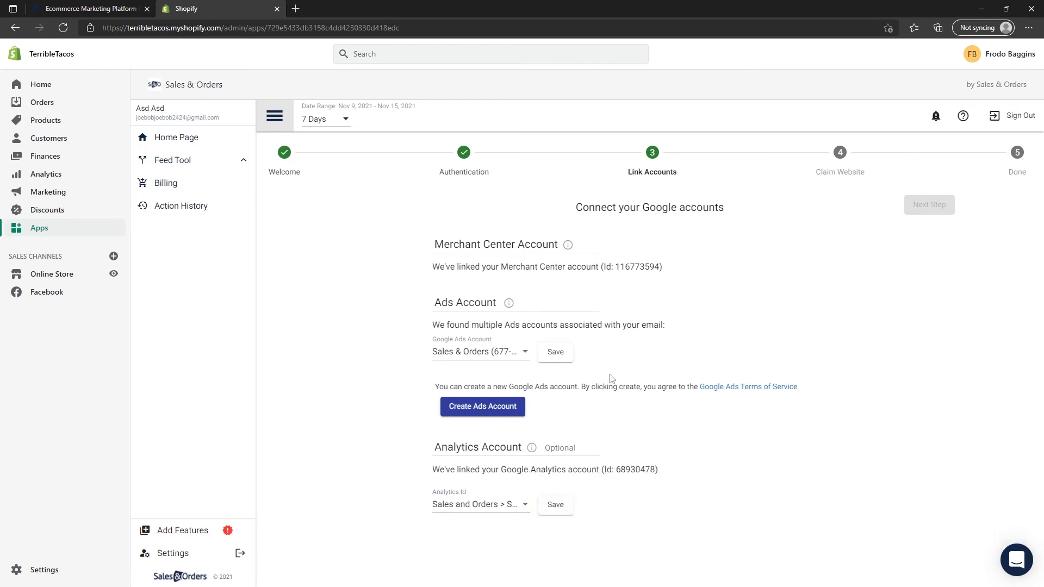
pyautogui.click(556, 351)
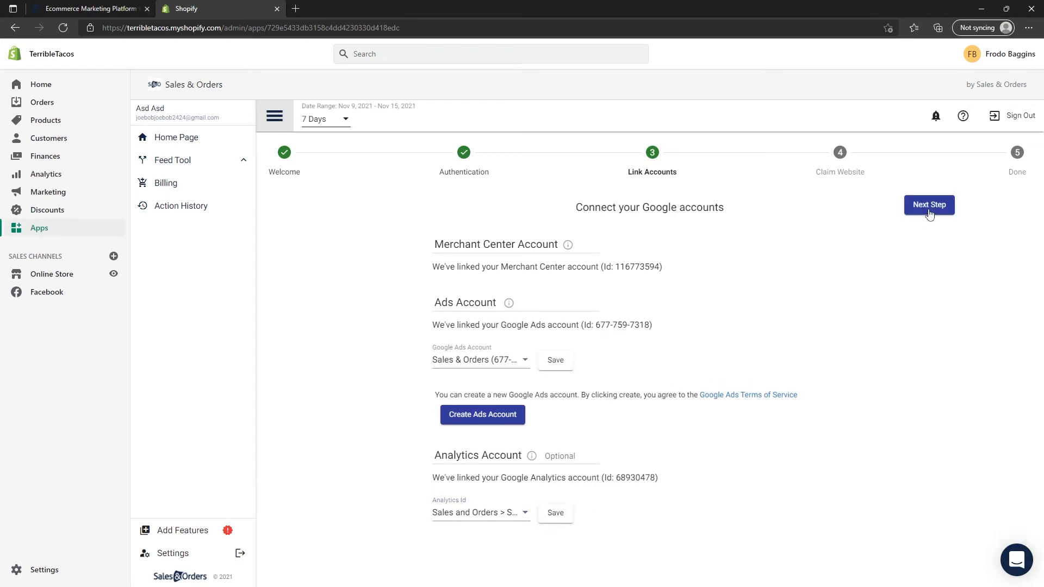
pyautogui.click(928, 204)
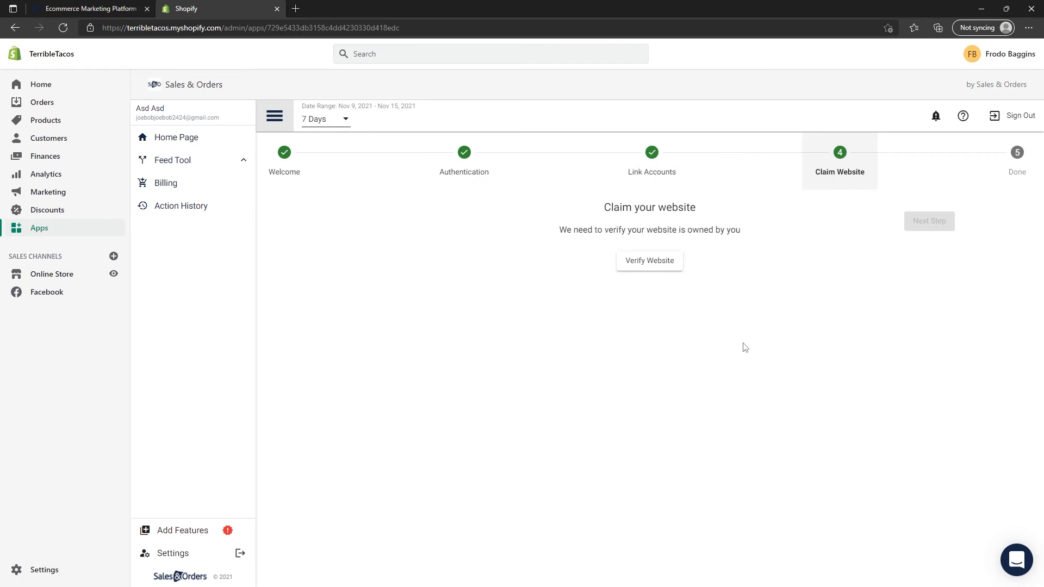
pyautogui.moveTo(739, 346)
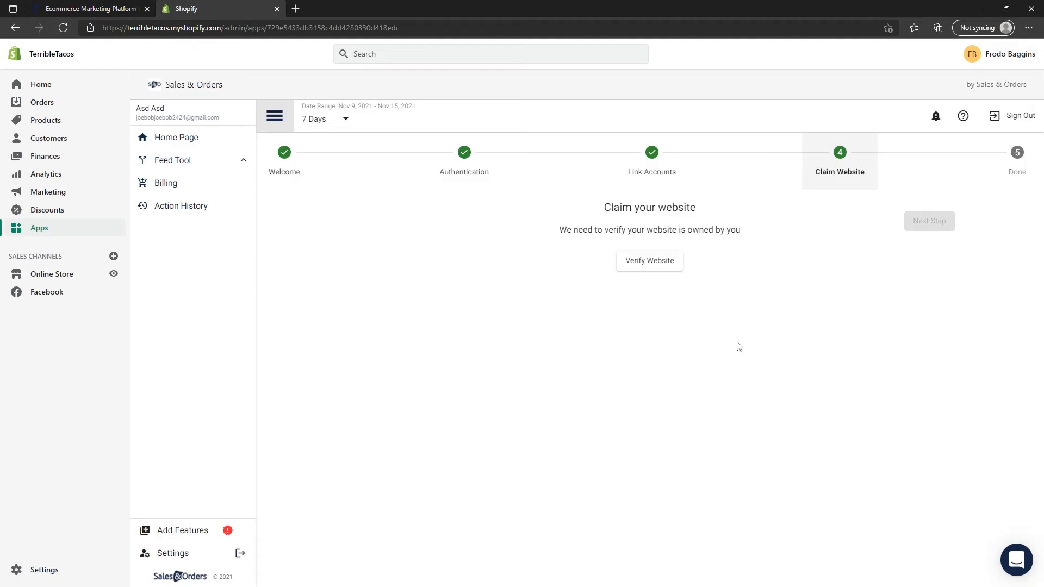
pyautogui.moveTo(647, 260)
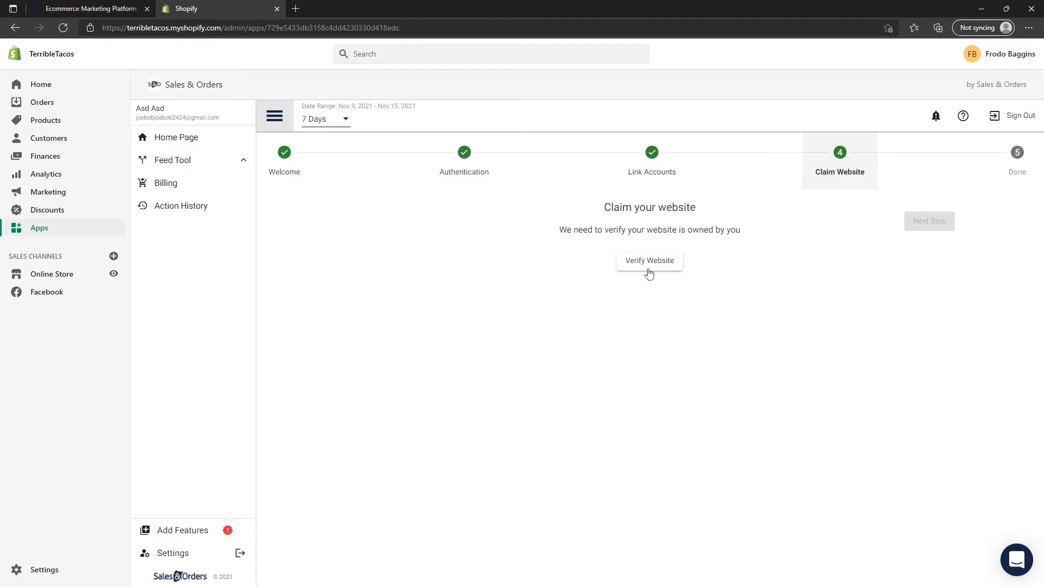
# - Verify website ownership until Claimed, then advance to the Done step
pyautogui.click(648, 260)
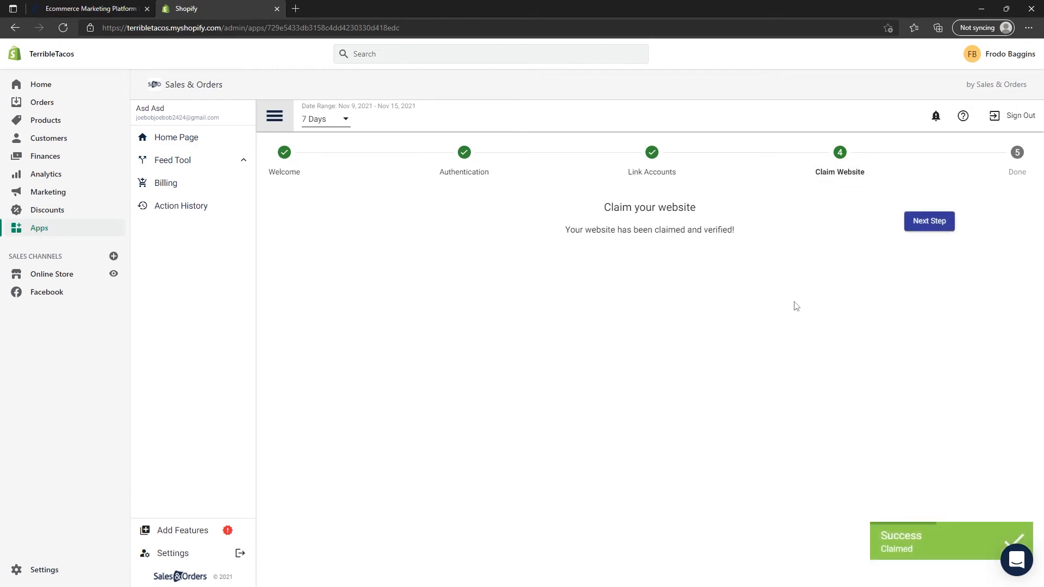
pyautogui.click(928, 221)
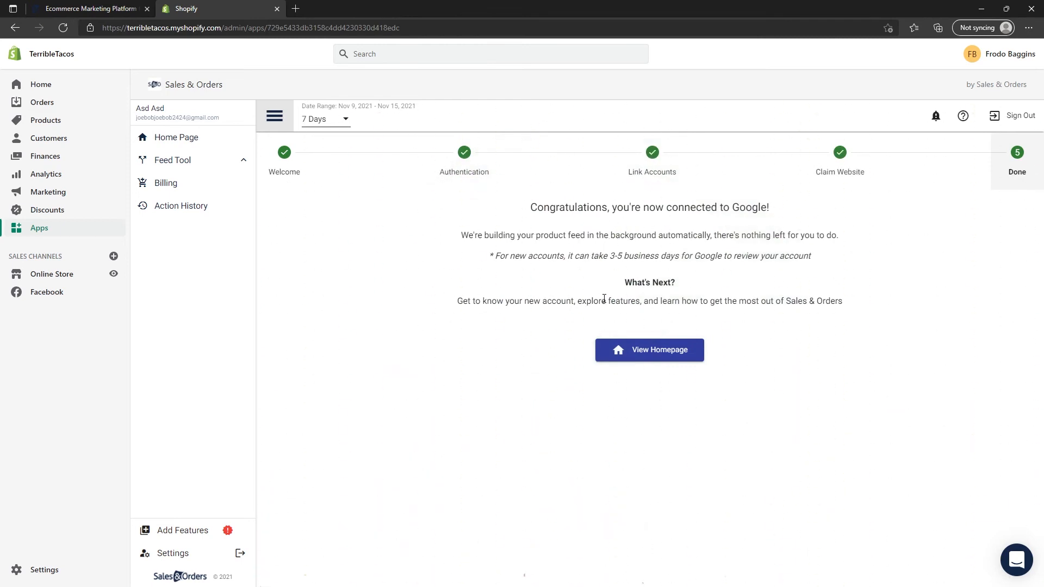
pyautogui.moveTo(648, 349)
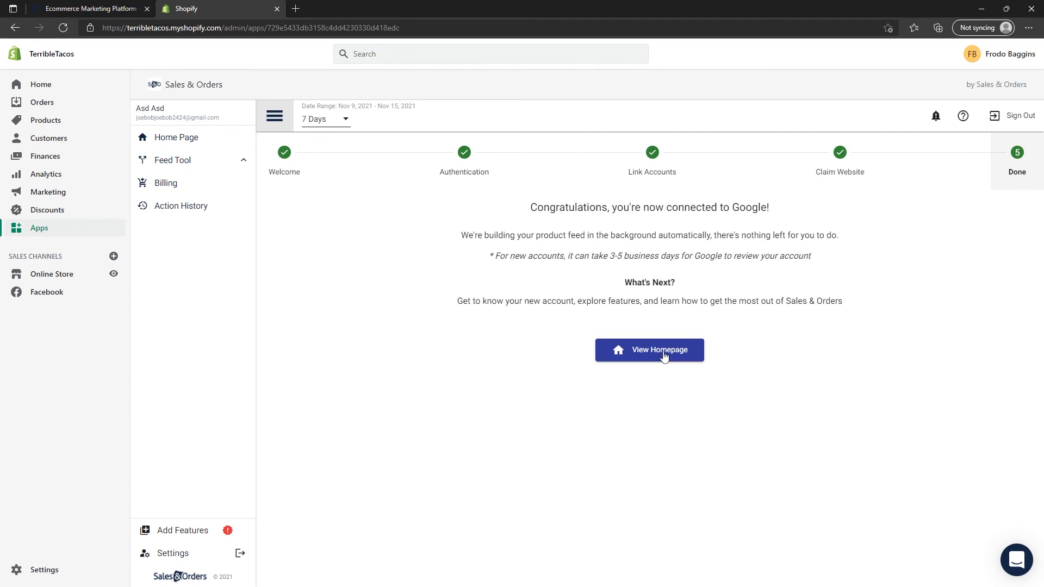
# - View the app homepage with the Primary Feed importing, then the Sales & Orders web dashboard
pyautogui.click(648, 348)
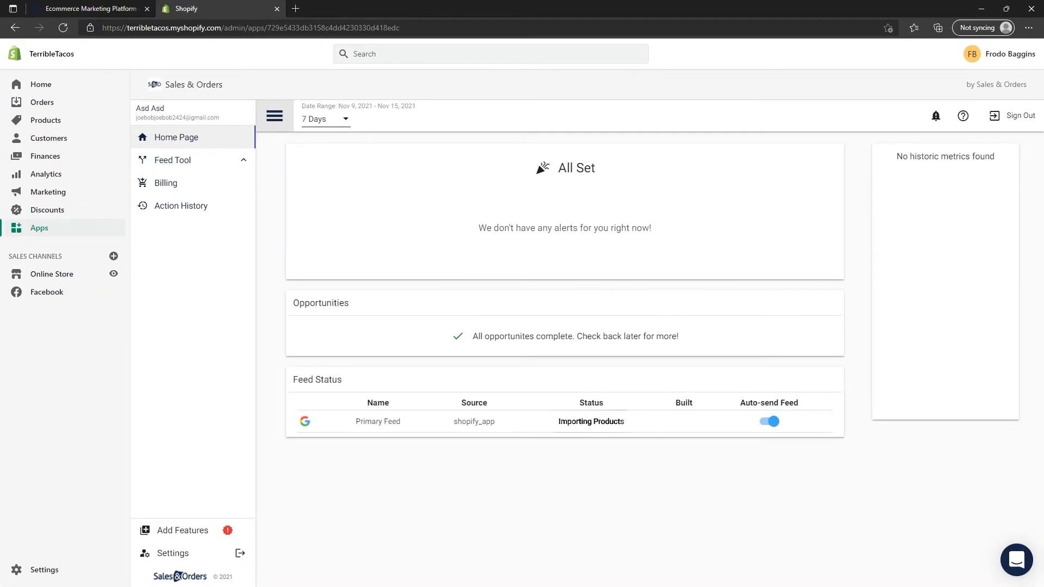
pyautogui.press('ctrl+plus')
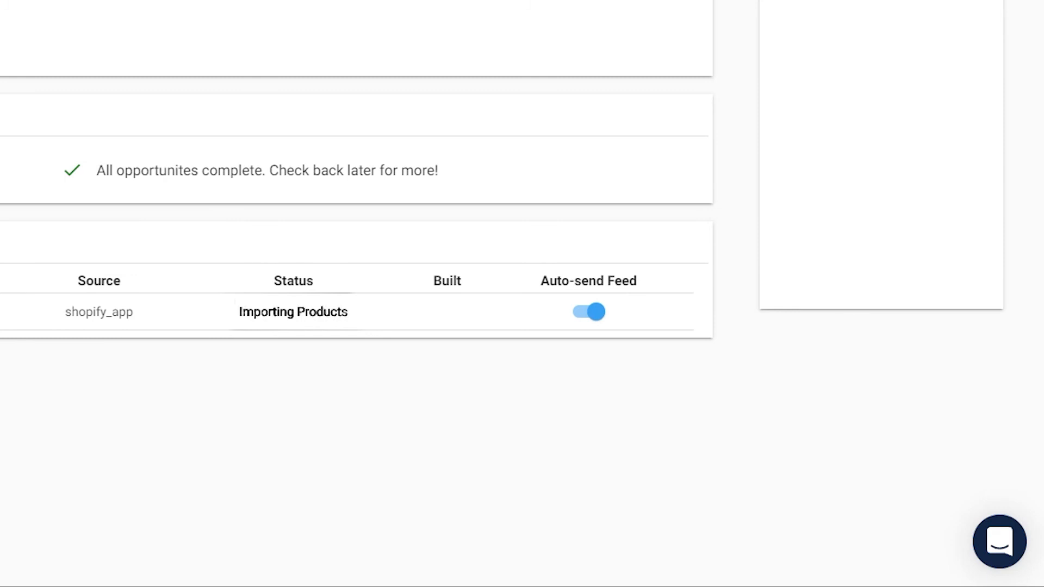
pyautogui.scroll(3)
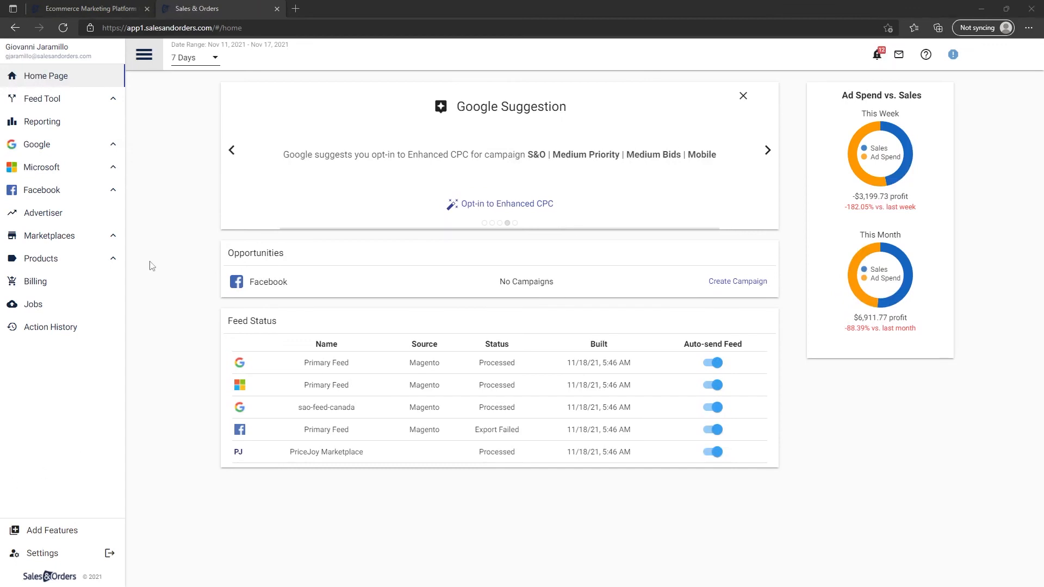
# - Browse the Google and Microsoft advertising options, then the Add Features catalogue of channels
pyautogui.click(36, 144)
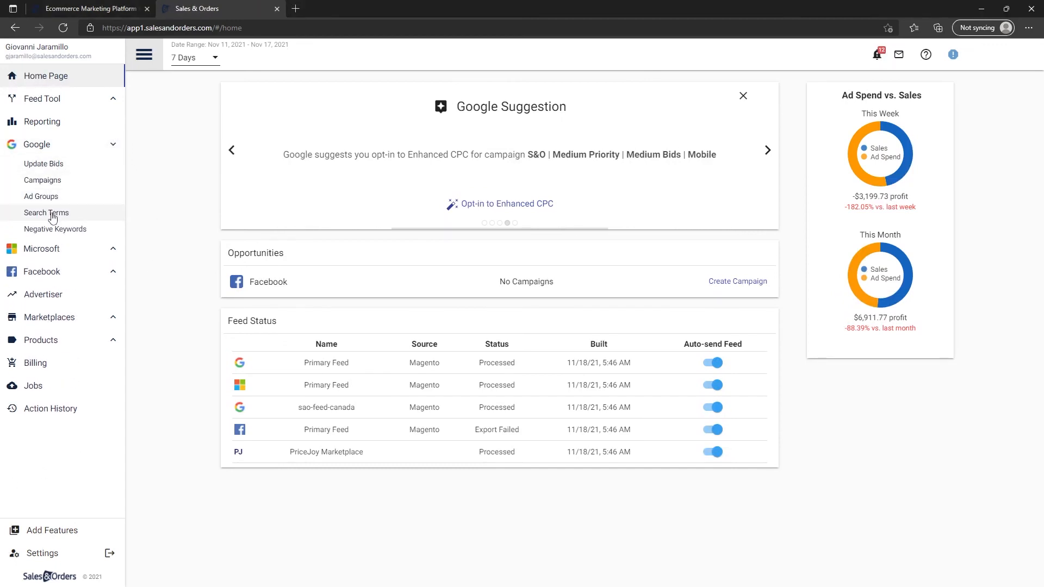
pyautogui.click(37, 143)
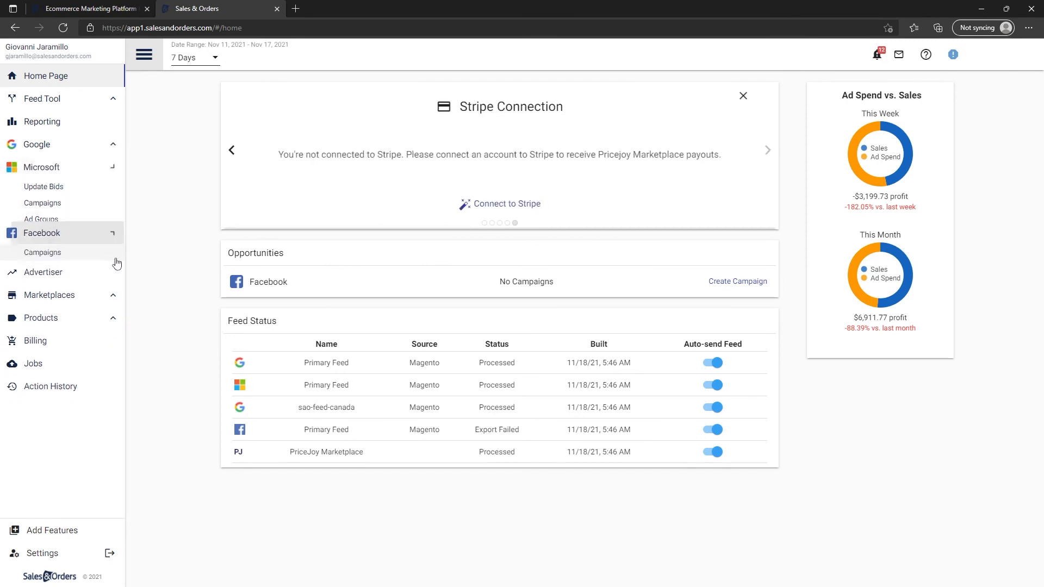
pyautogui.click(53, 530)
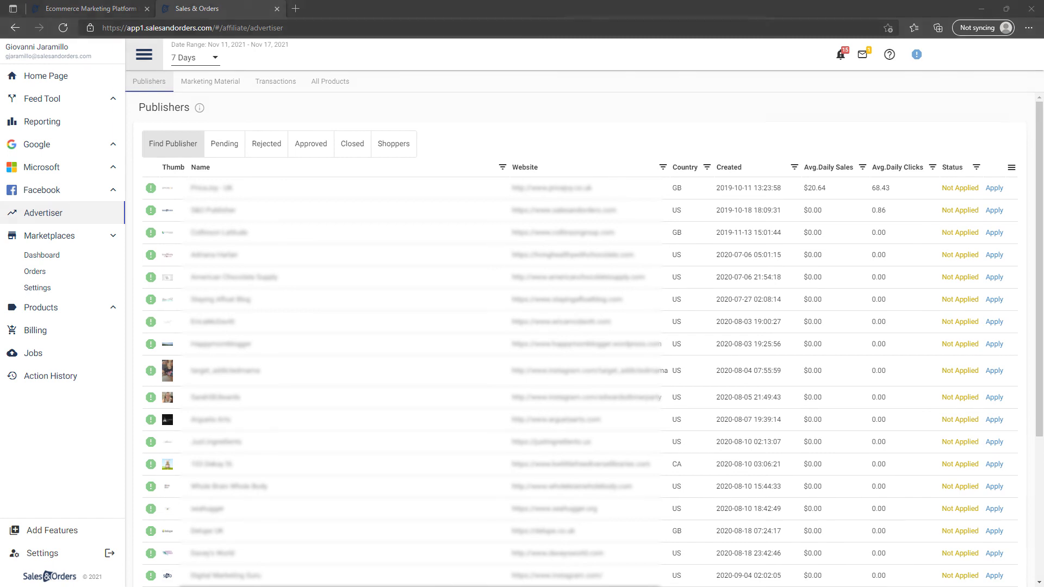
pyautogui.click(52, 530)
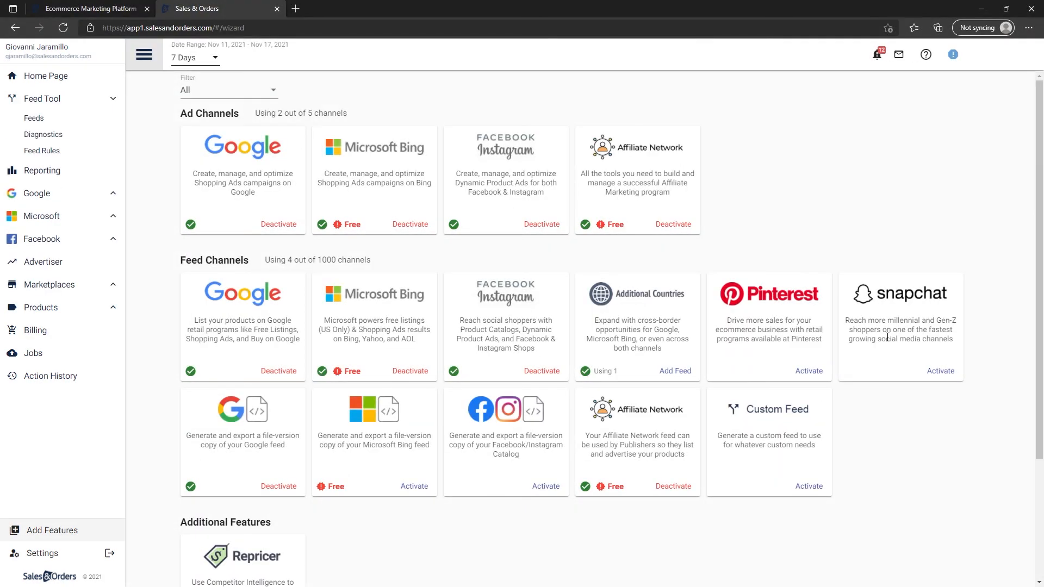
pyautogui.moveTo(792, 343)
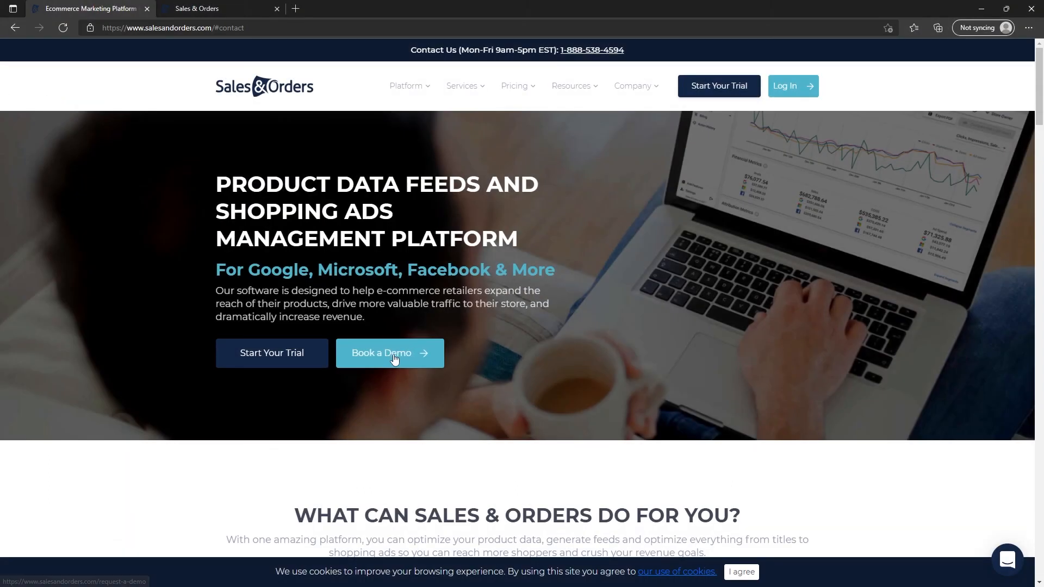
pyautogui.moveTo(407, 388)
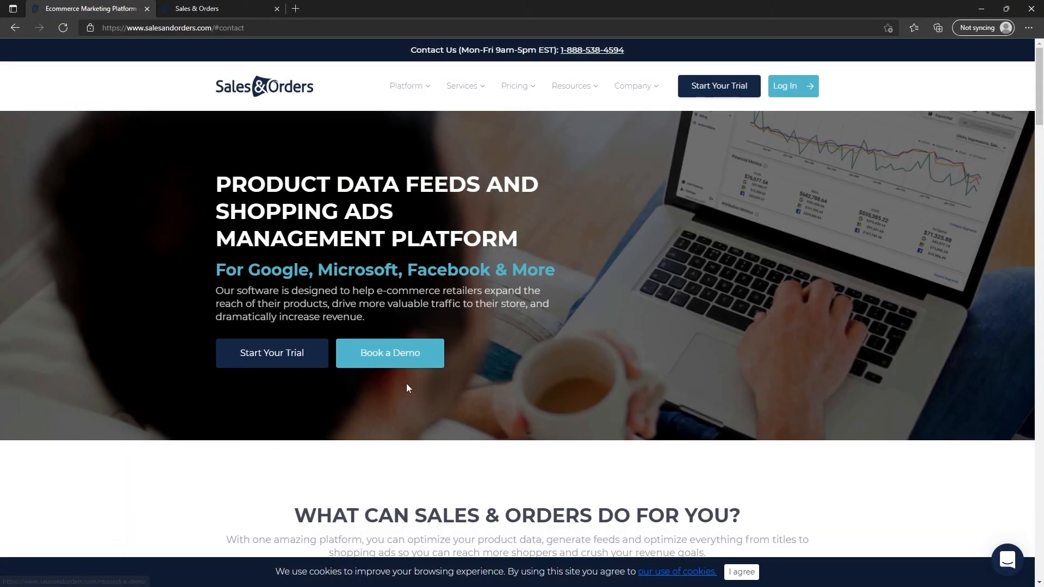